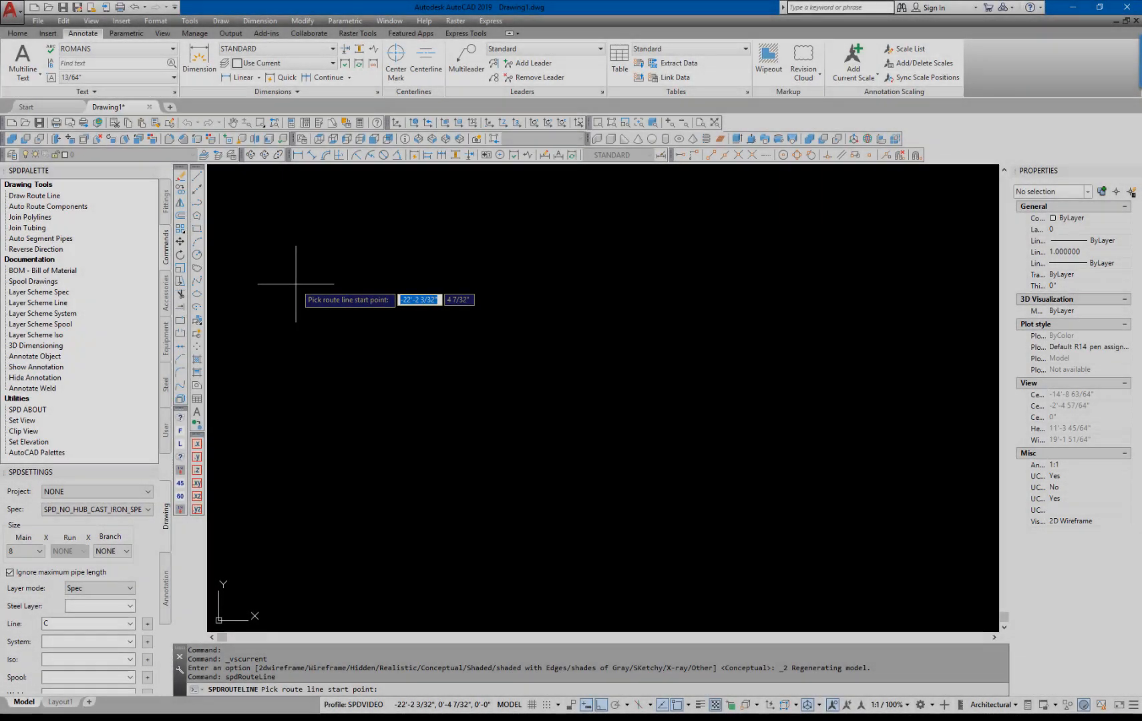
- Route the first line from its start point with a sloped (S) vertical rise across the top
click(295, 284)
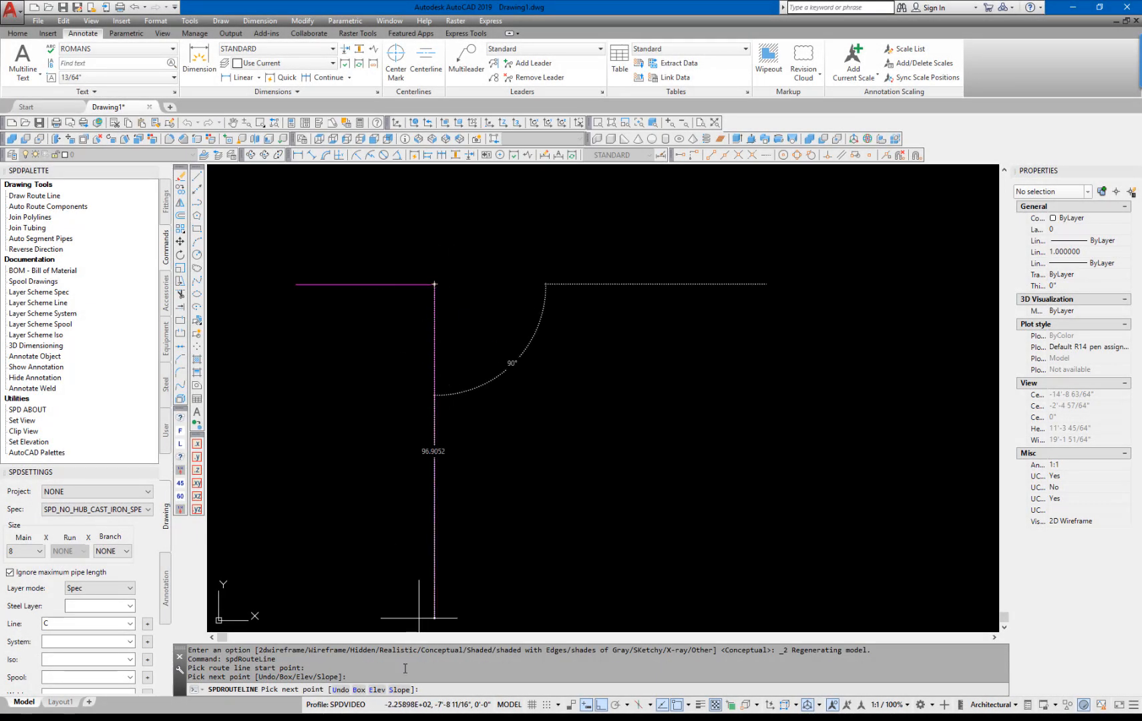
text(S)
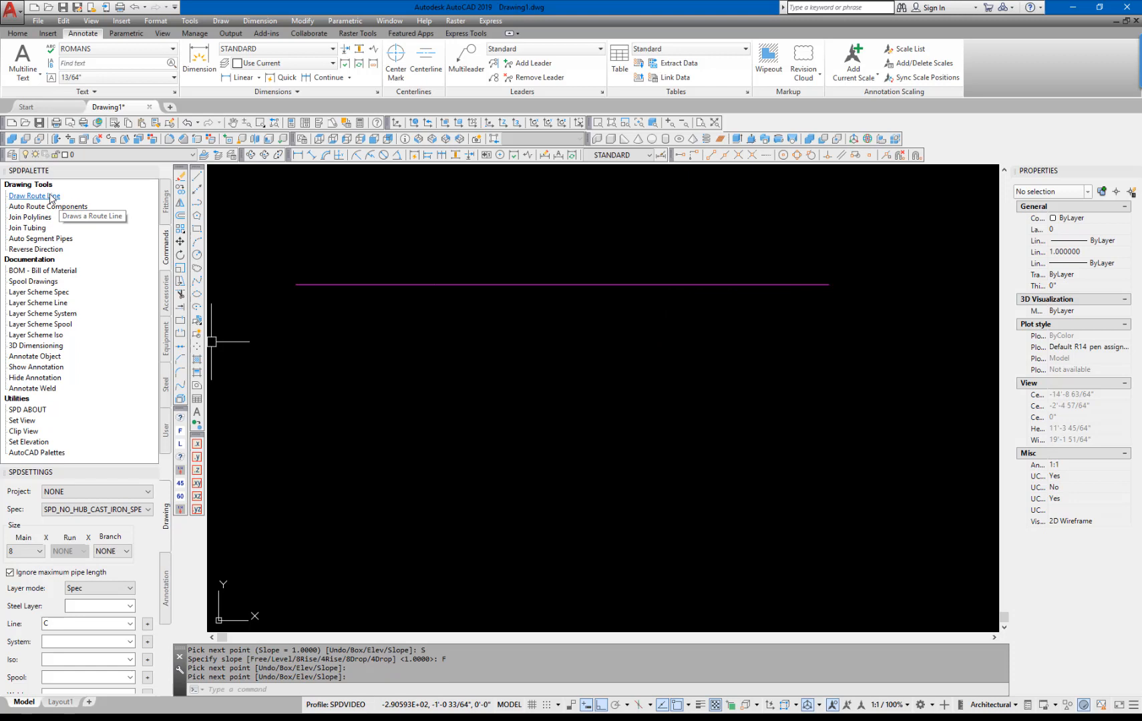
- Route a second line using a Box offset at angle 45 rising from the lower run
click(33, 195)
text(B)
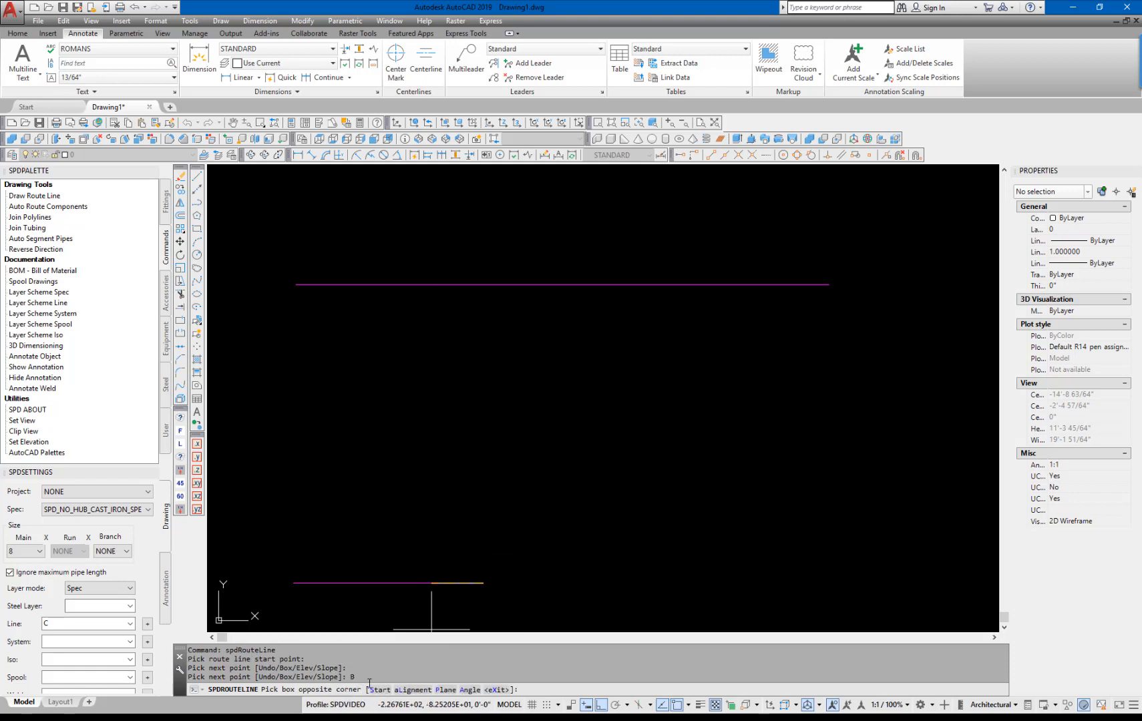
text(Angle/<eXit>]: A)
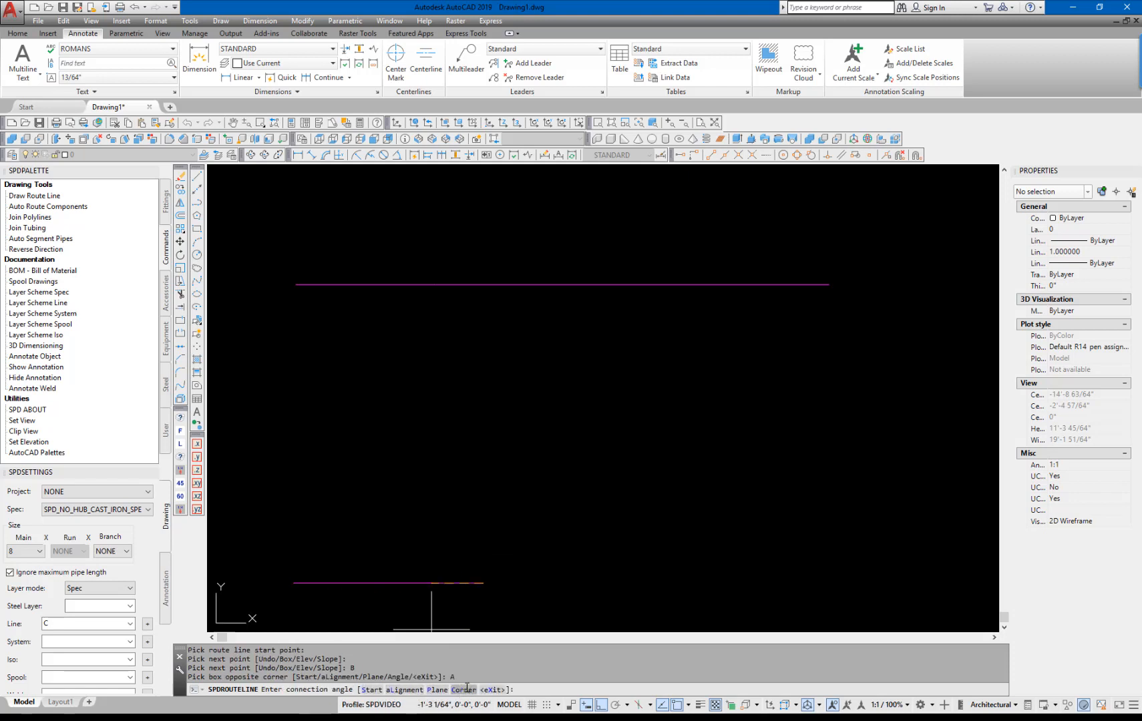
text(45)
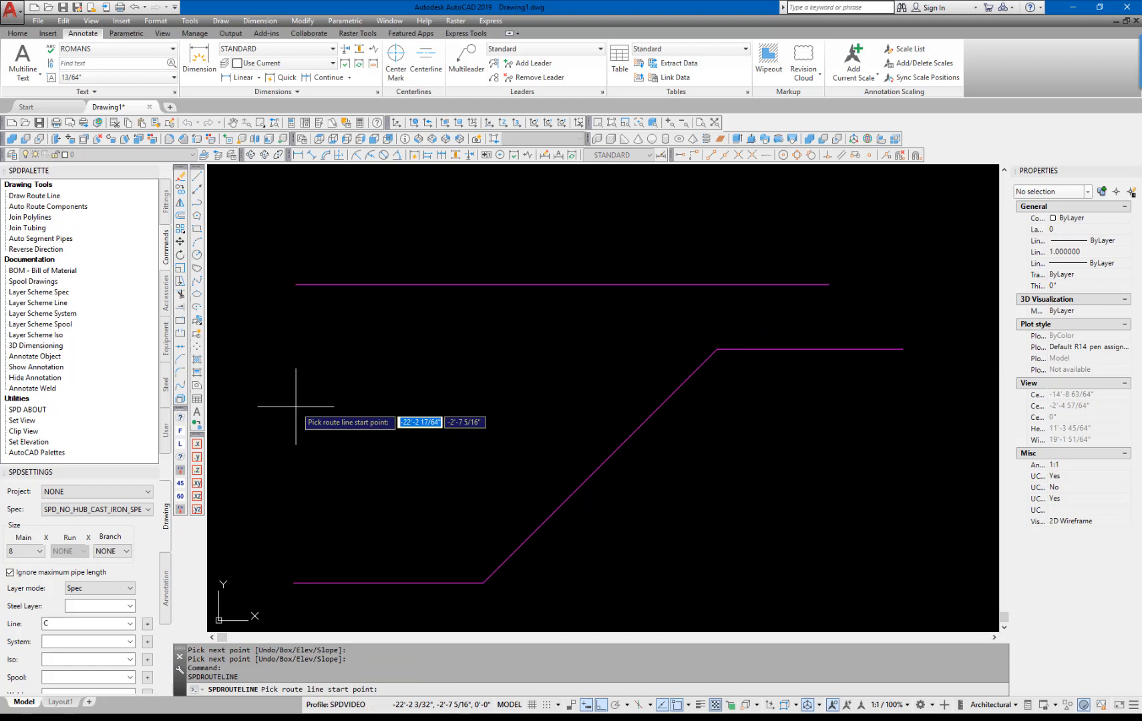
- Route a third line from the left-side run as a rolled offset at angle 45
click(295, 386)
text(B)
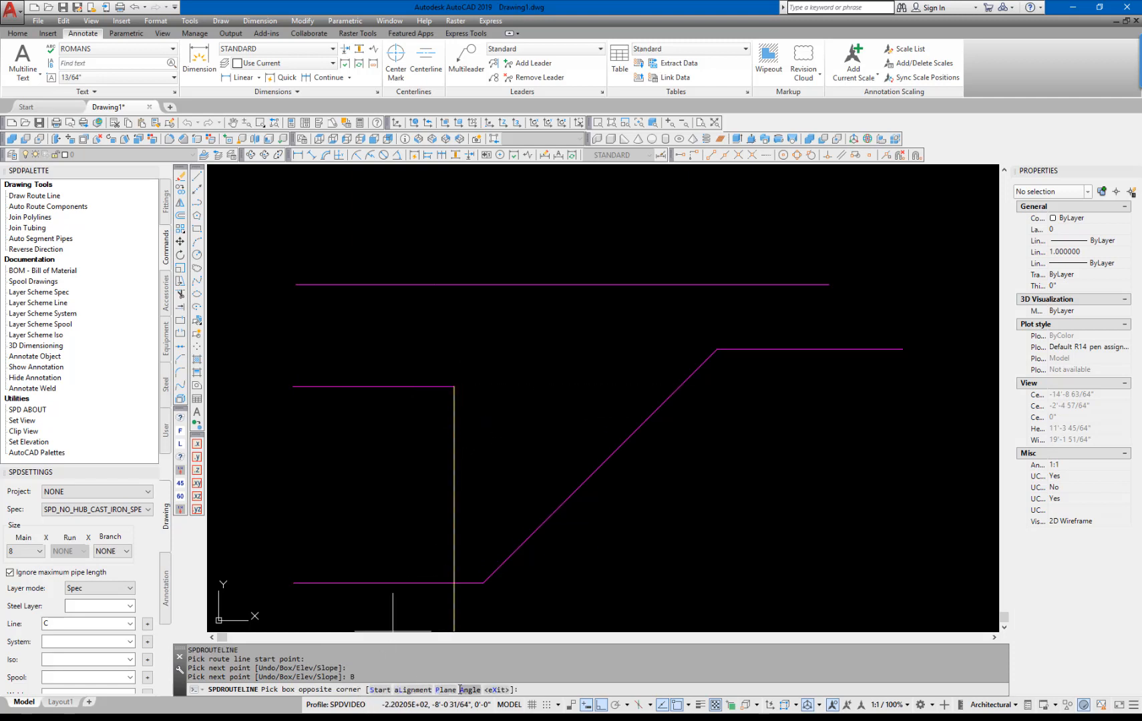
text(45)
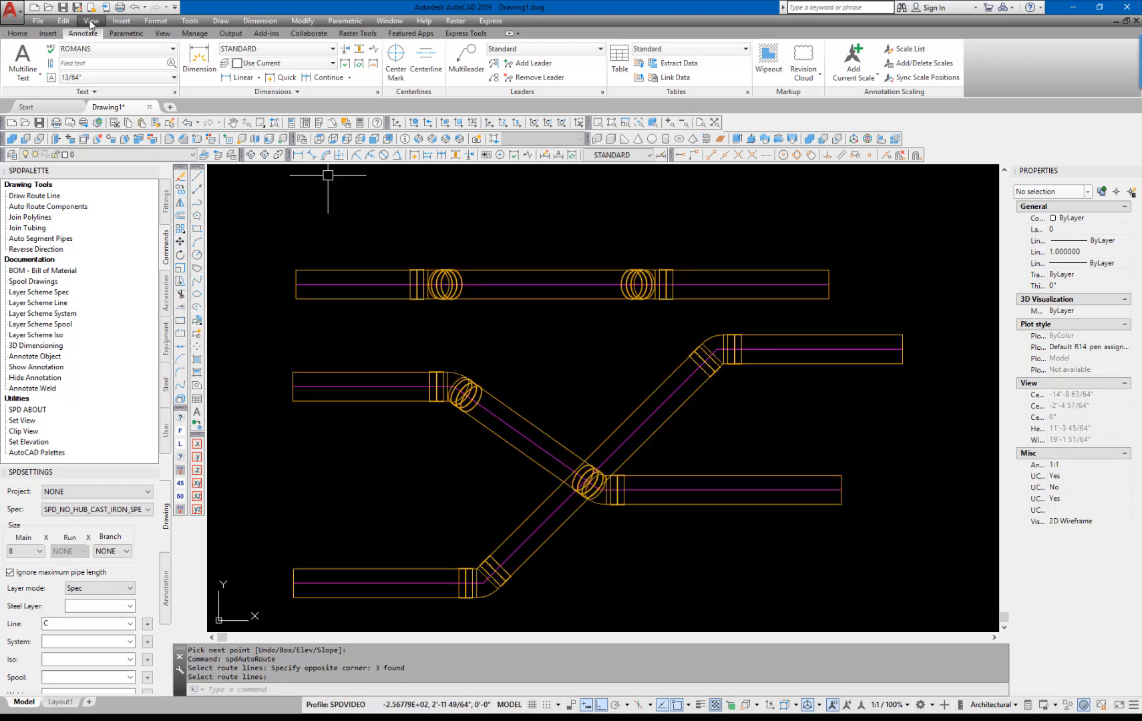
- Shade the pipe runs in the Conceptual visual style and begin a 3D orbit
click(91, 20)
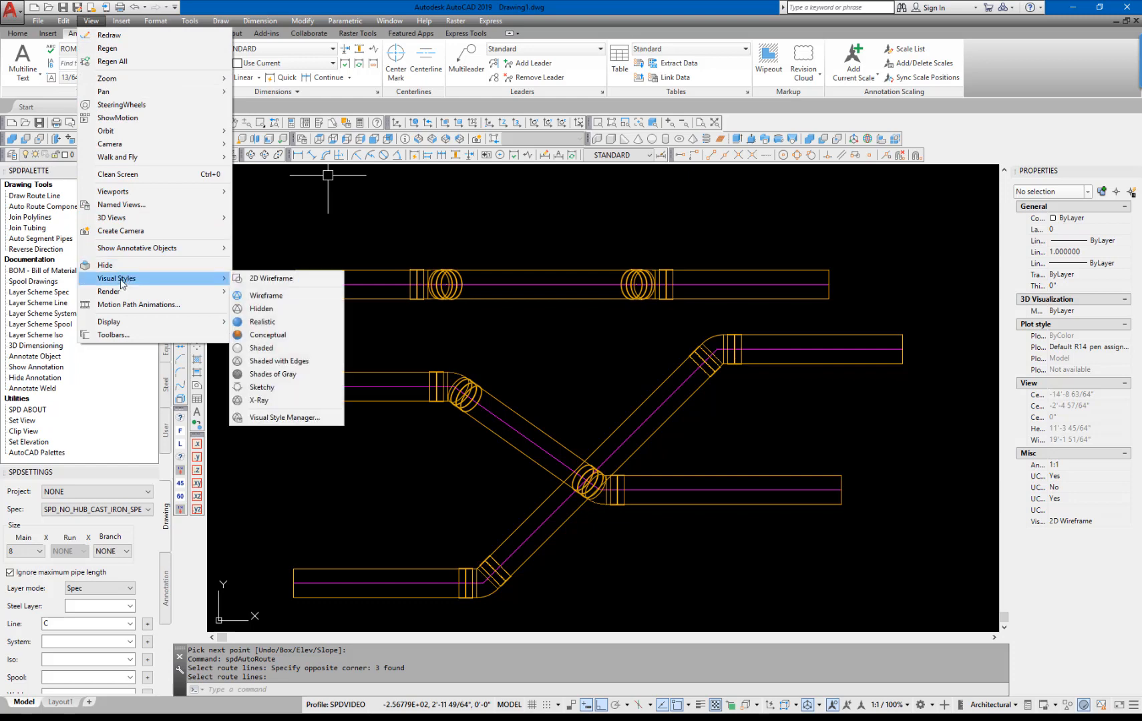
click(268, 334)
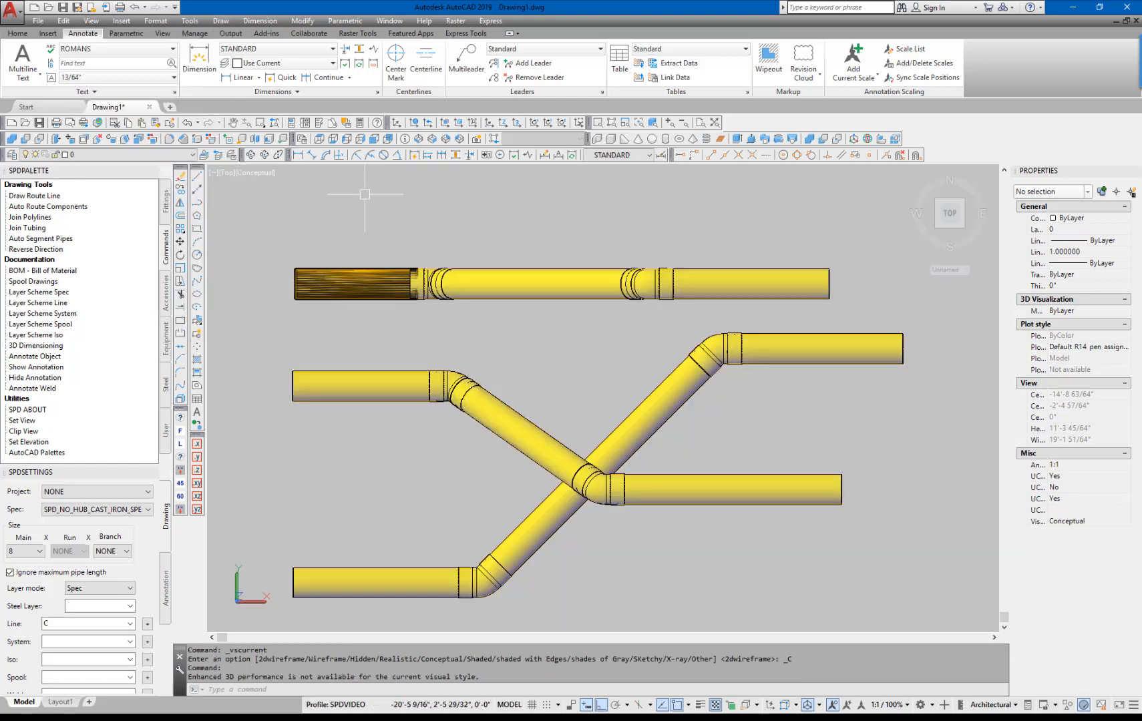
click(250, 155)
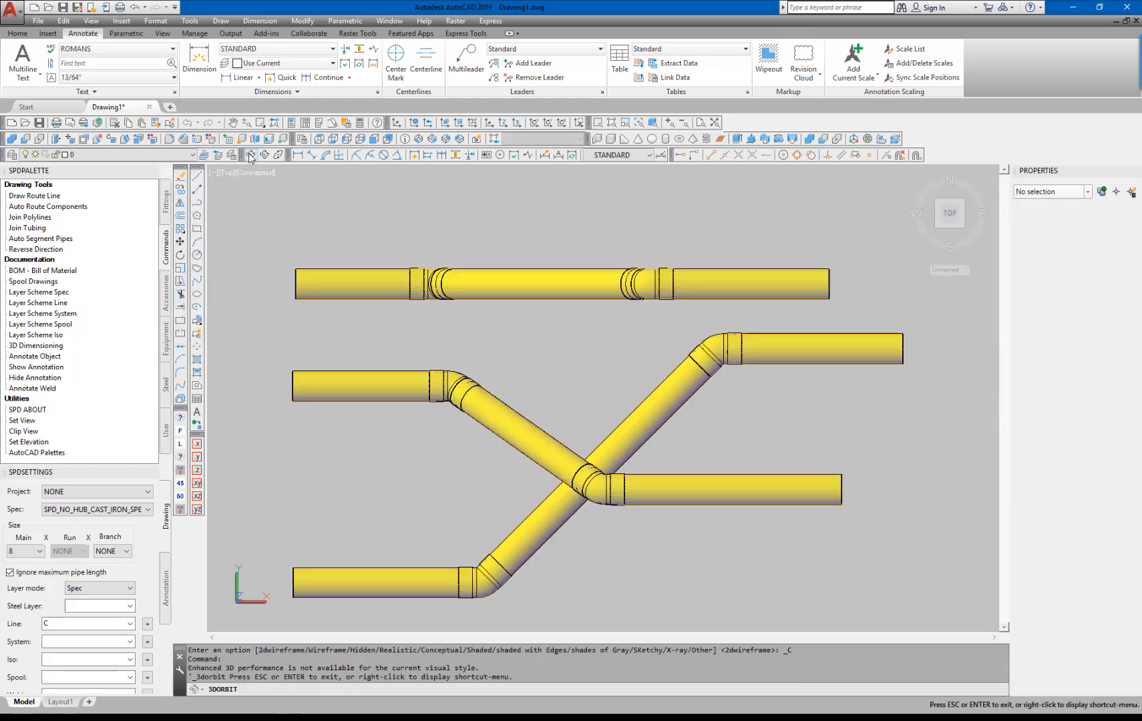